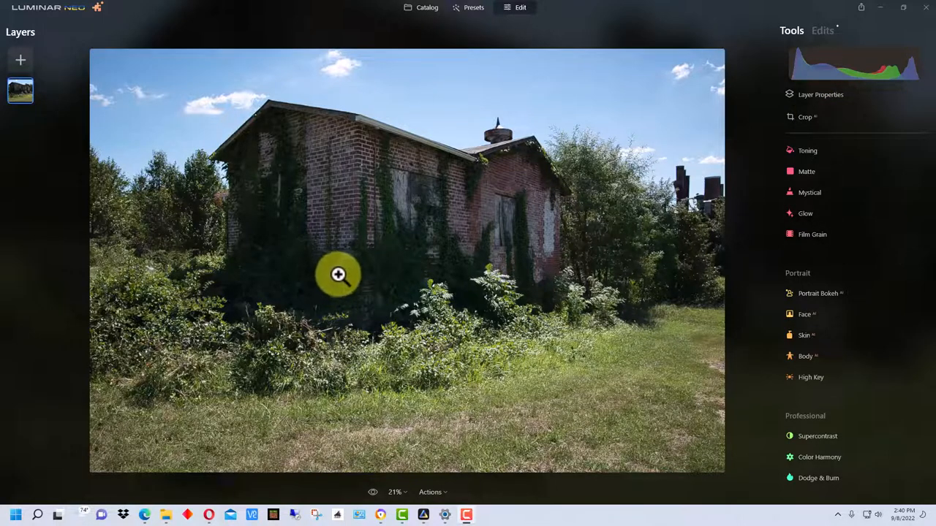
pyautogui.moveTo(323, 280)
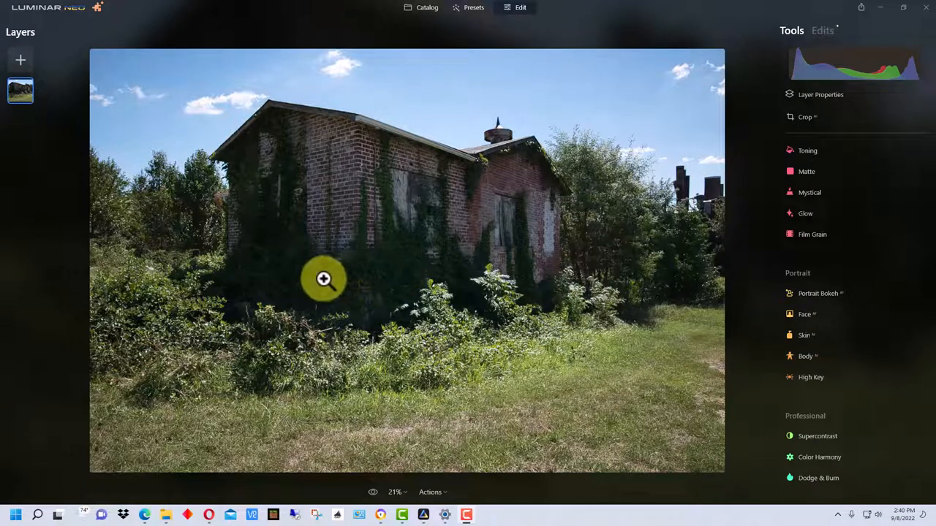
pyautogui.moveTo(528, 333)
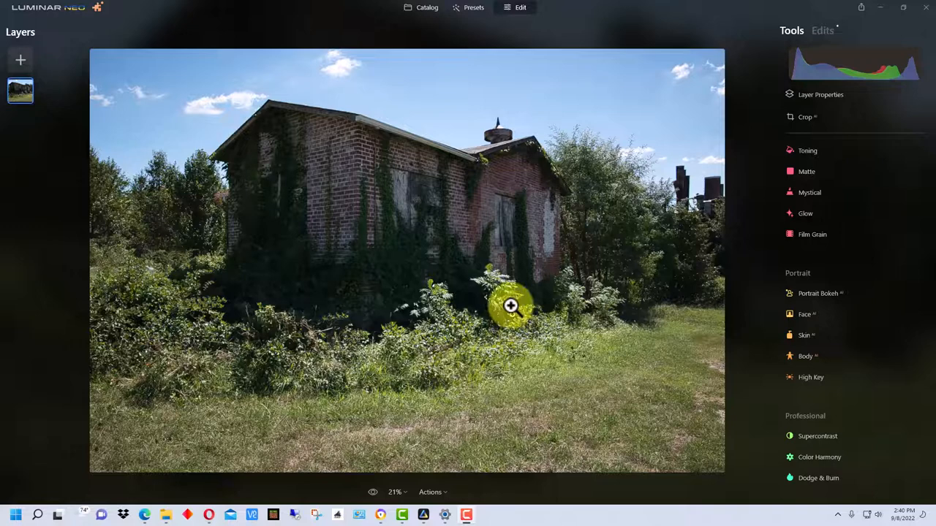
pyautogui.moveTo(231, 103)
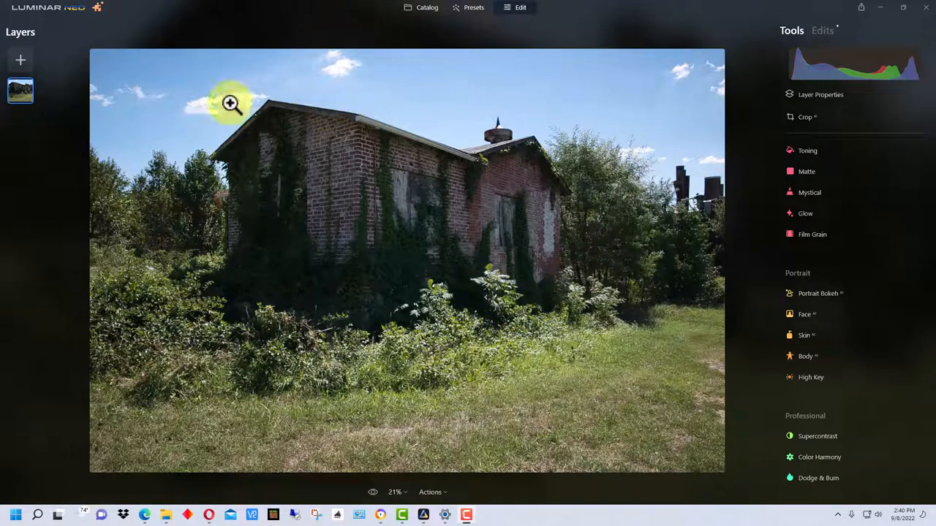
pyautogui.moveTo(635, 328)
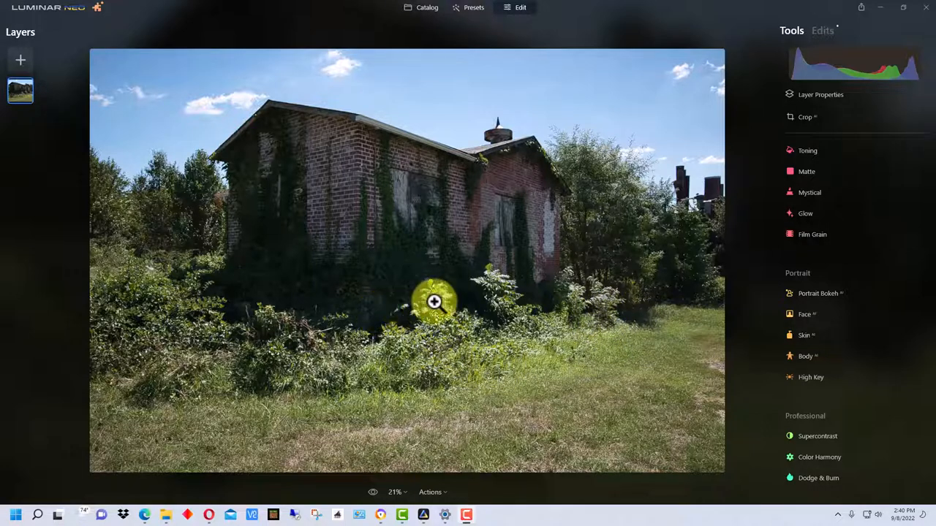
pyautogui.moveTo(674, 106)
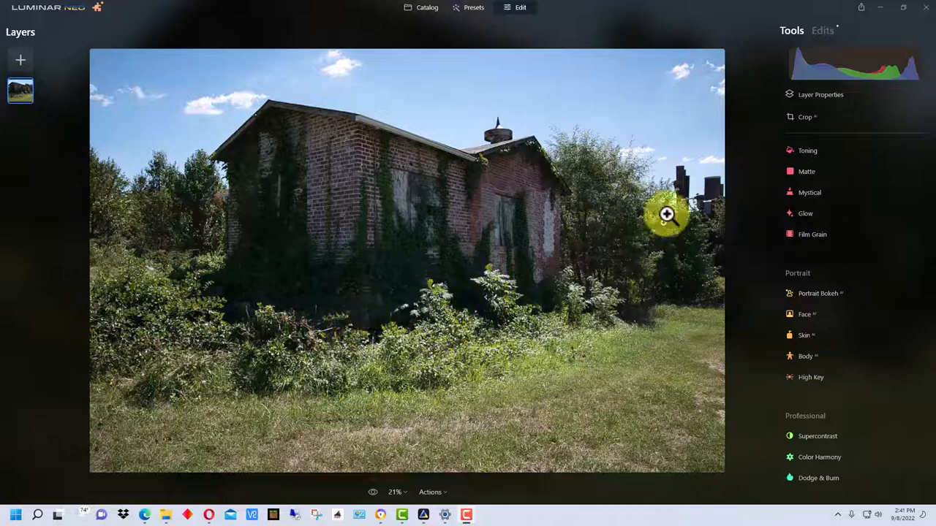
pyautogui.moveTo(356, 315)
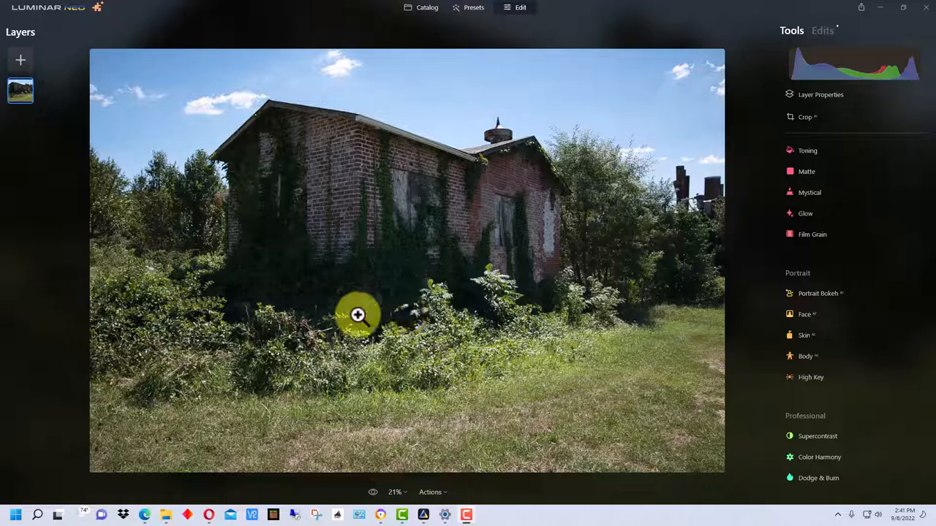
pyautogui.moveTo(655, 379)
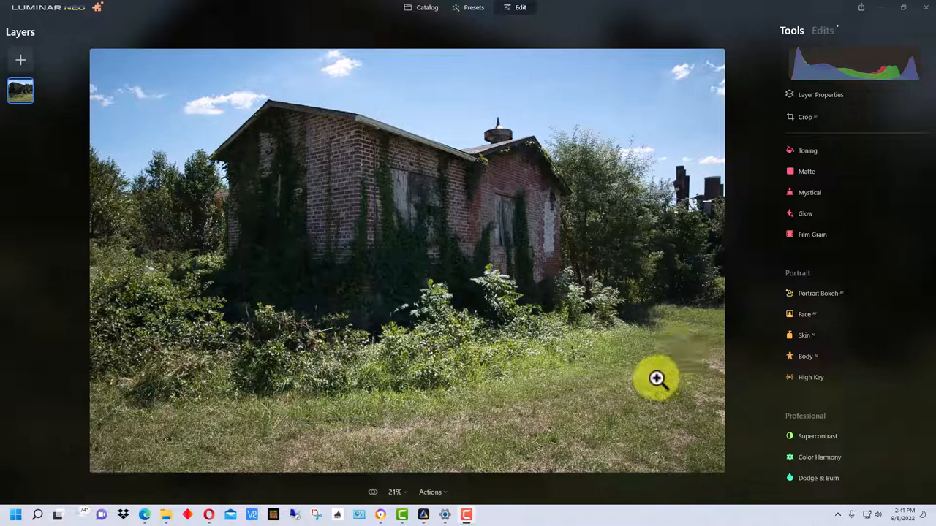
pyautogui.moveTo(664, 372)
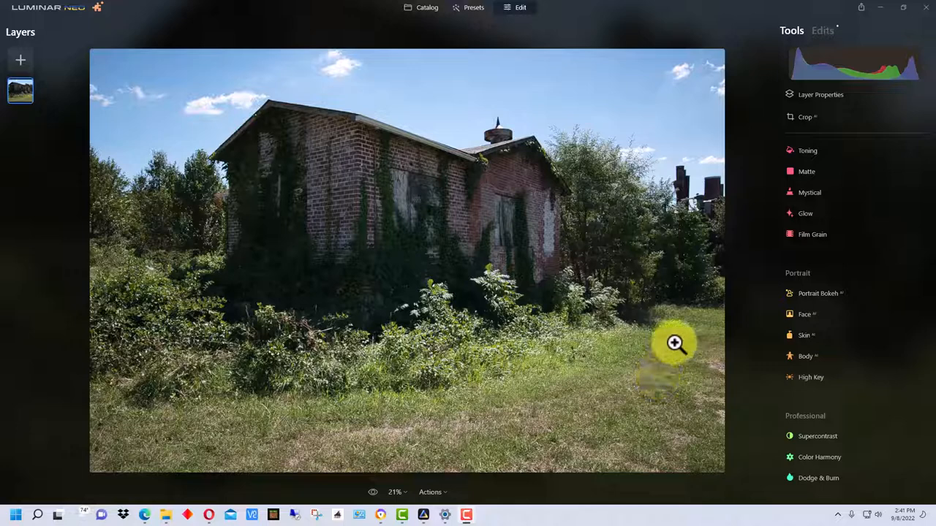
pyautogui.moveTo(675, 343)
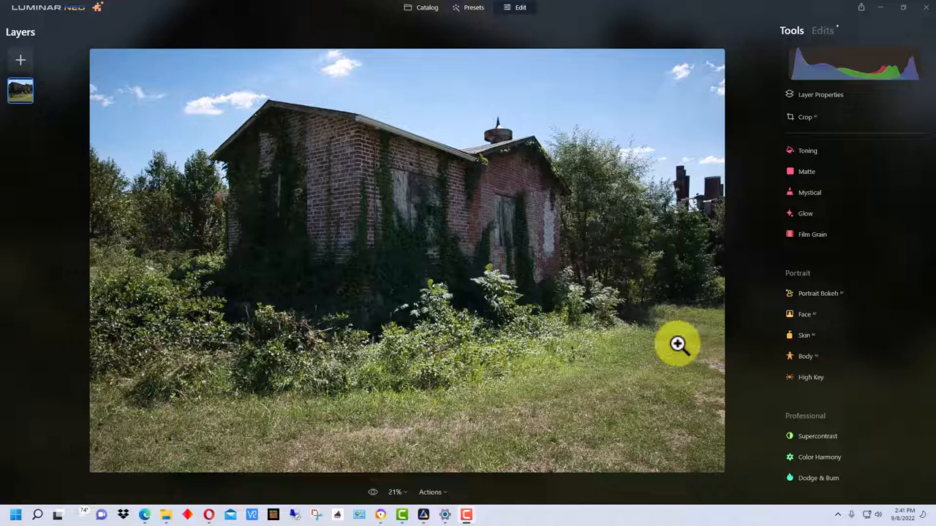
pyautogui.moveTo(821, 356)
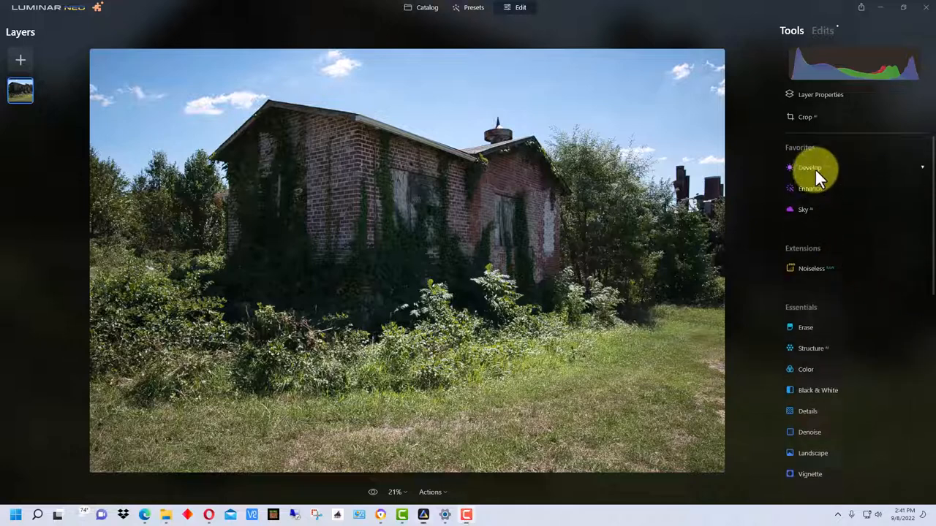
# In Develop, pull Highlights fully down to -100 to recover the bright areas
pyautogui.click(810, 167)
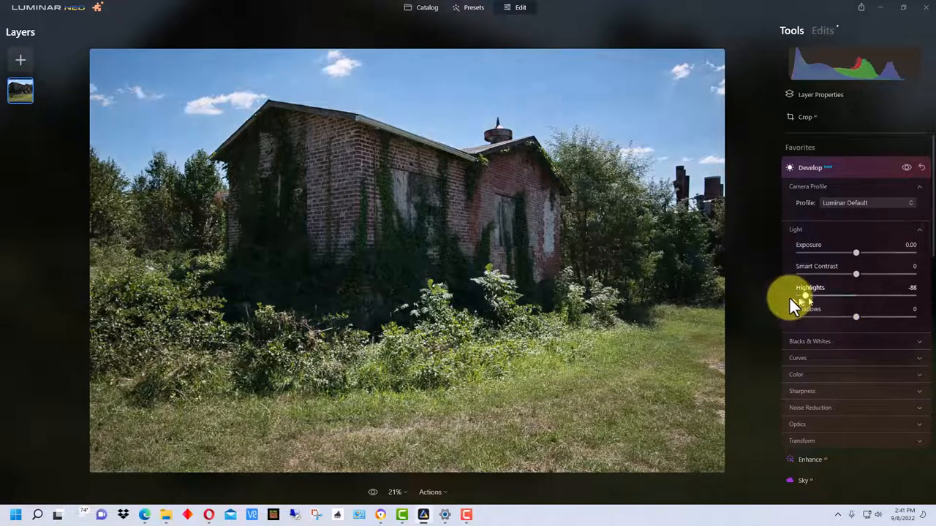
pyautogui.moveTo(811, 295); pyautogui.dragTo(800, 296)
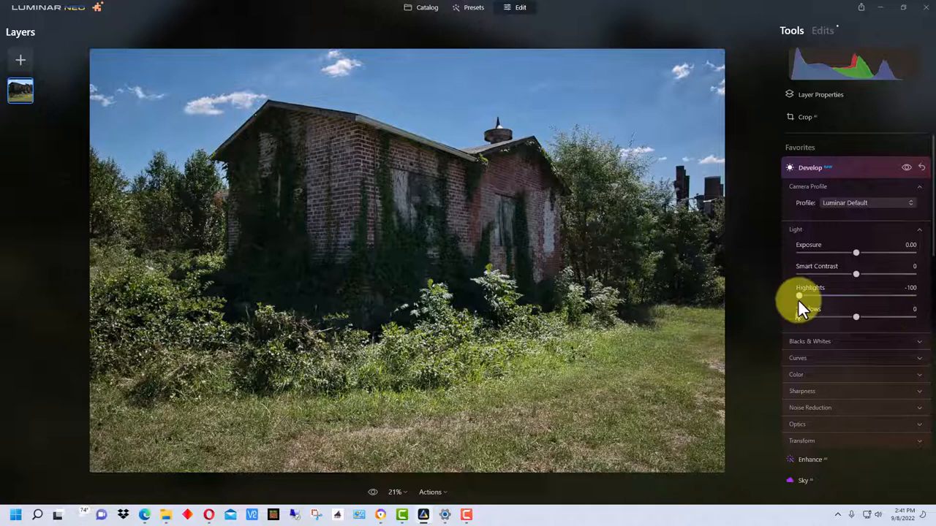
pyautogui.moveTo(797, 295); pyautogui.dragTo(824, 296)
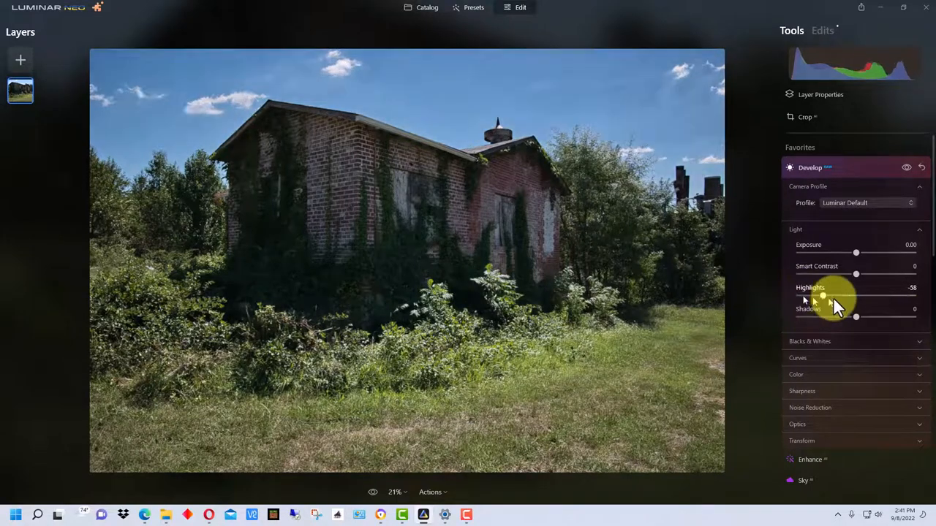
pyautogui.moveTo(856, 293); pyautogui.dragTo(798, 294)
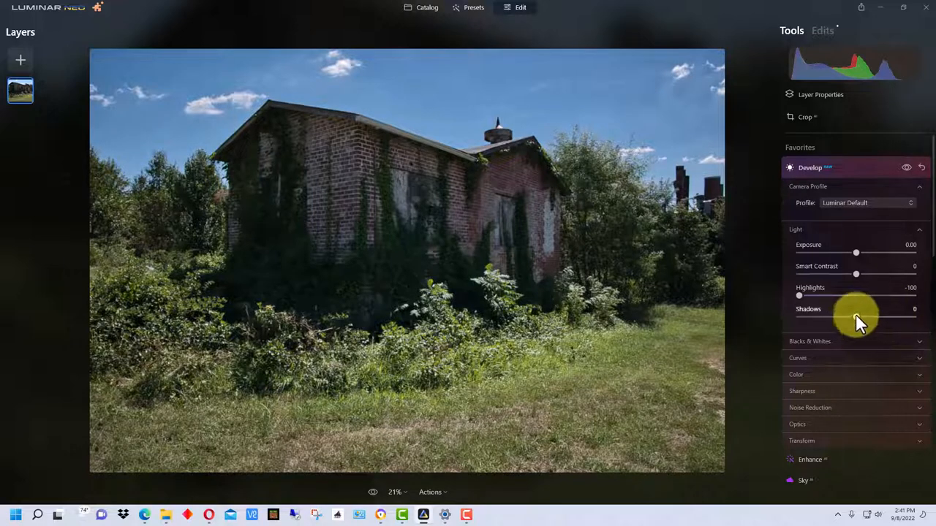
# Lift Shadows to about 32 to brighten the dark ivy
pyautogui.moveTo(857, 317); pyautogui.dragTo(912, 318)
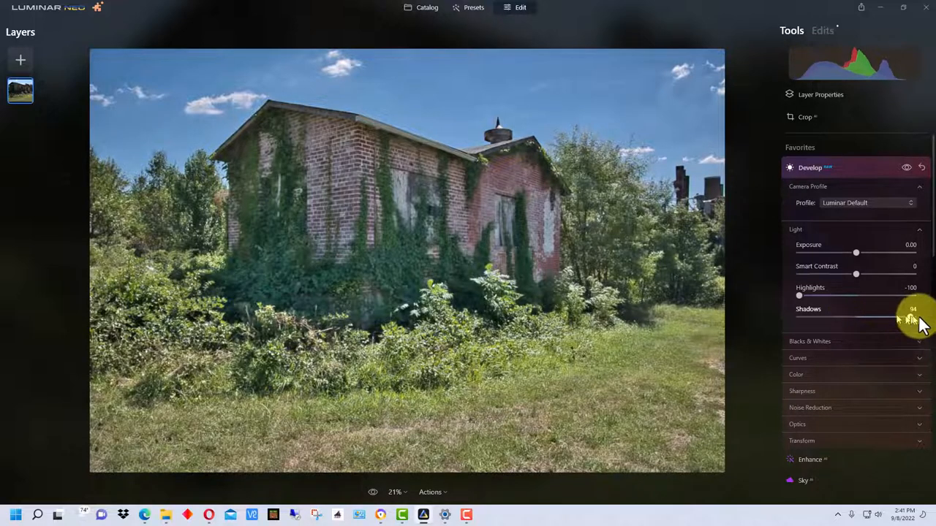
pyautogui.moveTo(899, 316); pyautogui.dragTo(913, 315)
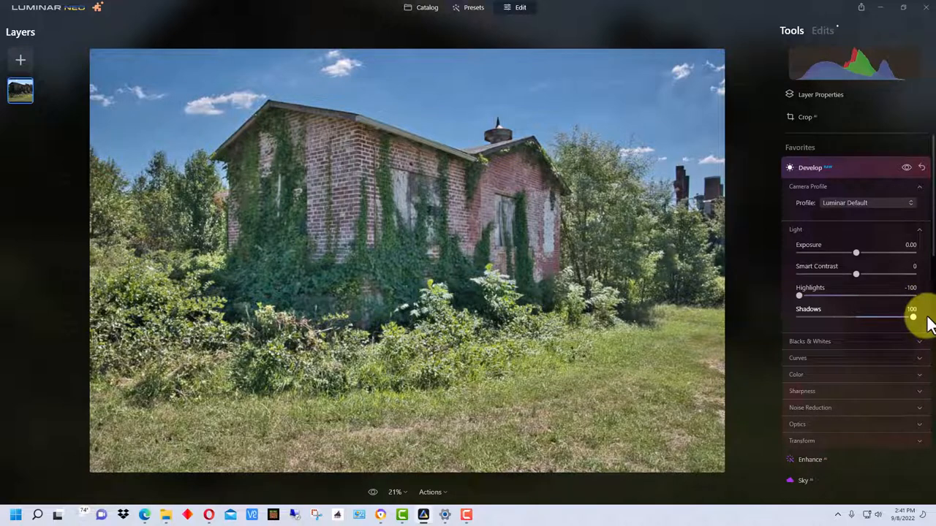
pyautogui.moveTo(912, 316); pyautogui.dragTo(874, 316)
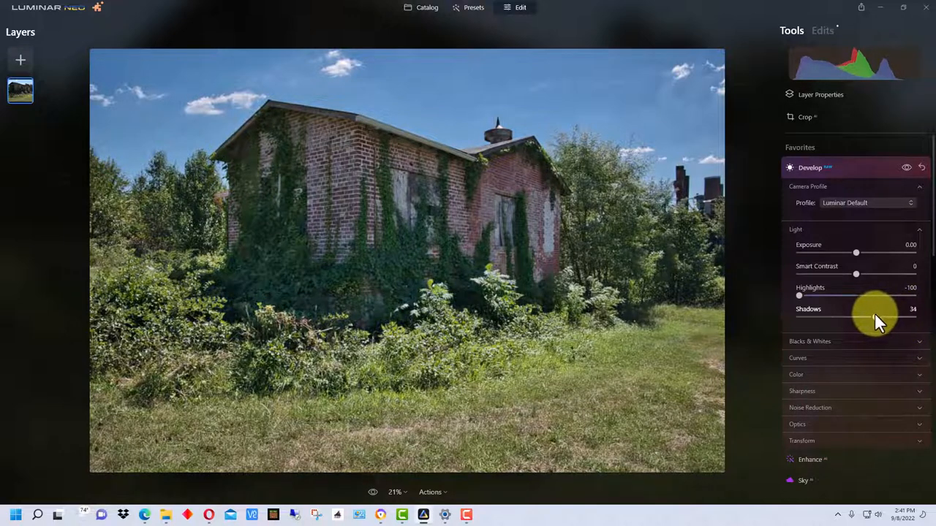
pyautogui.moveTo(884, 316); pyautogui.dragTo(871, 315)
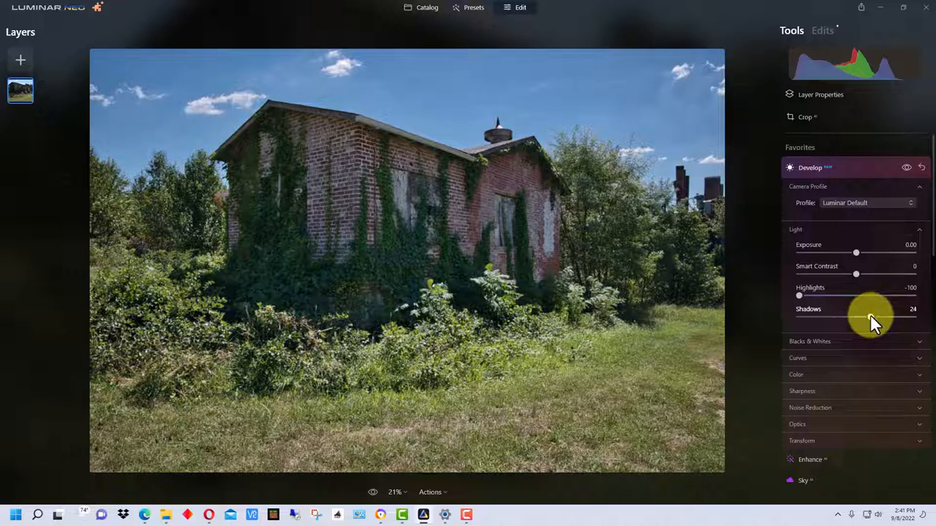
pyautogui.moveTo(857, 315); pyautogui.dragTo(874, 316)
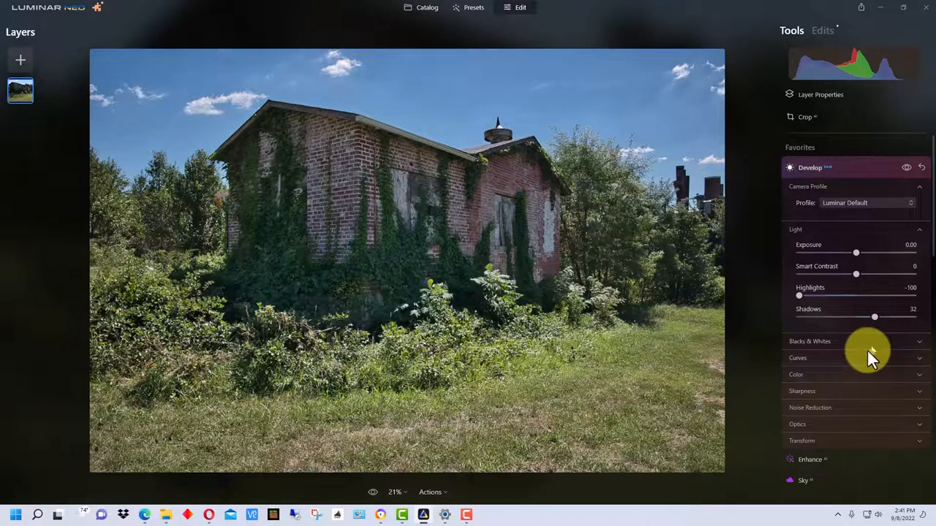
pyautogui.moveTo(753, 519)
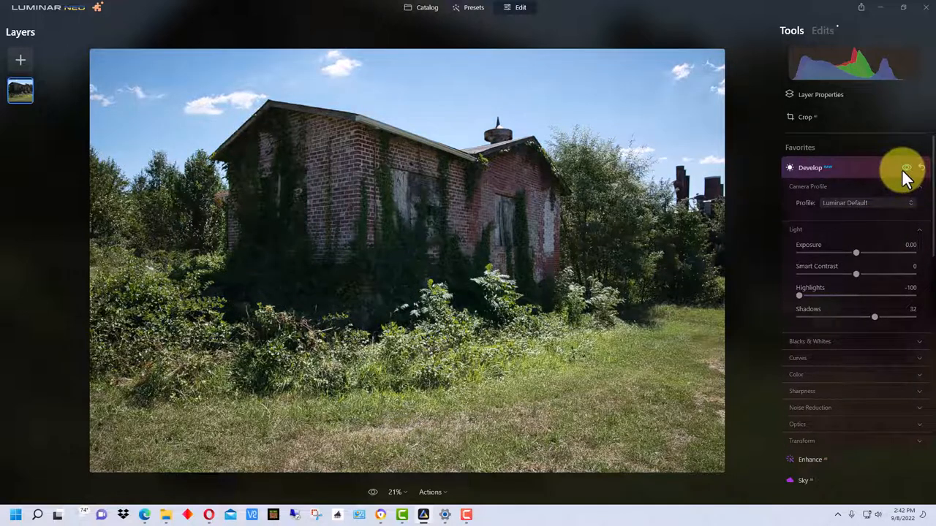
pyautogui.click(907, 167)
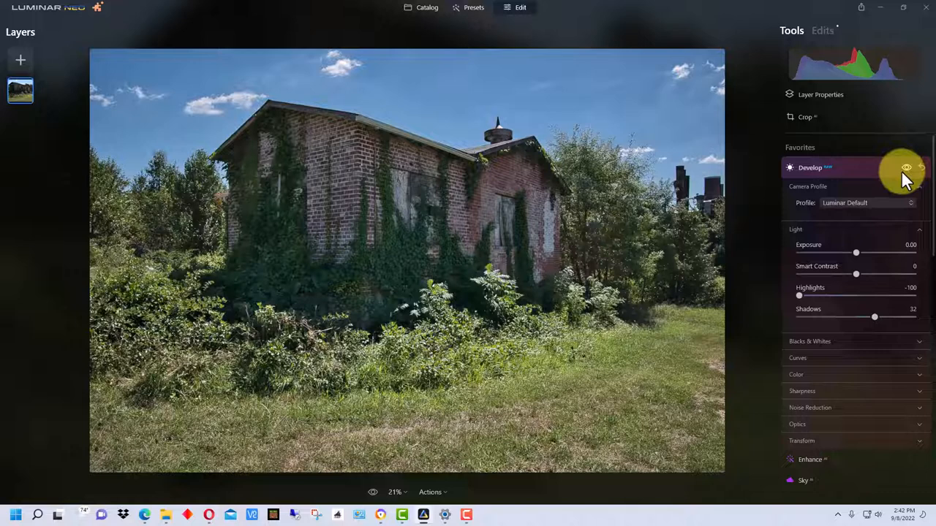
pyautogui.click(907, 167)
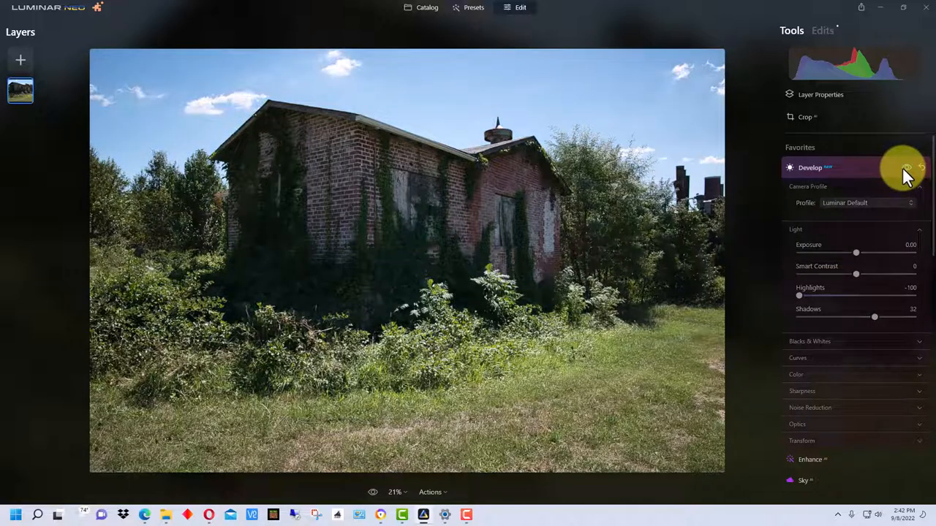
pyautogui.click(907, 166)
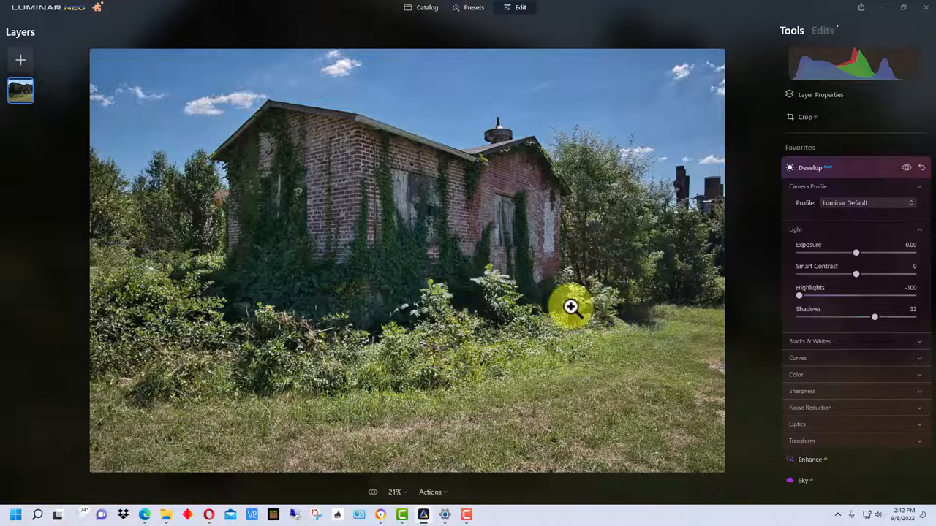
pyautogui.moveTo(468, 339)
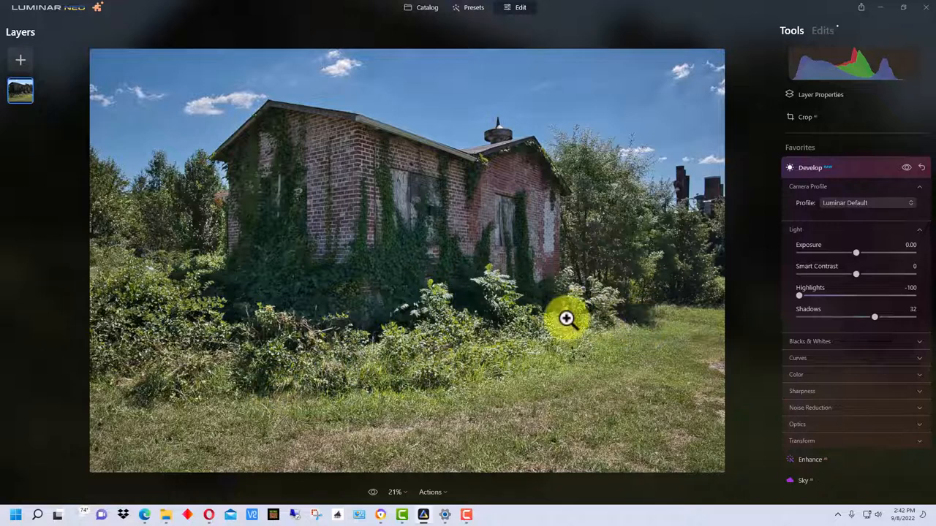
pyautogui.moveTo(561, 325)
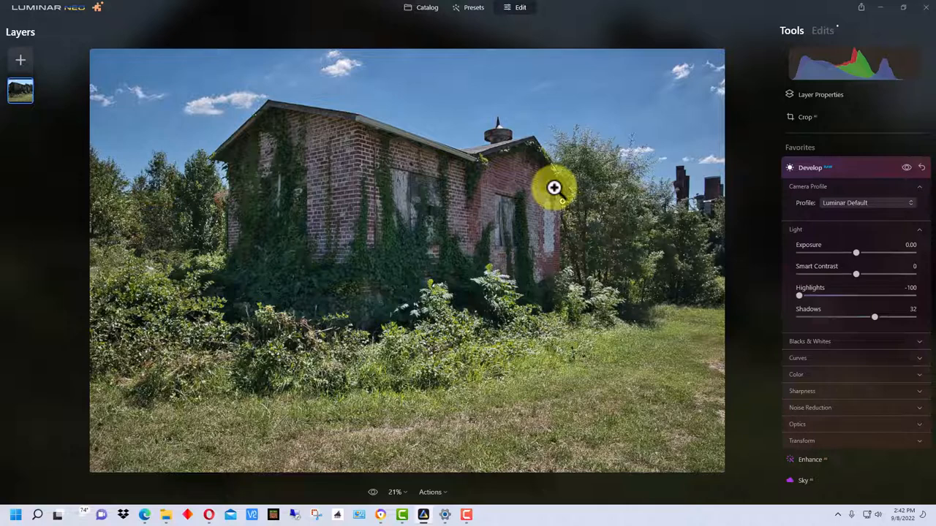
pyautogui.moveTo(395, 248)
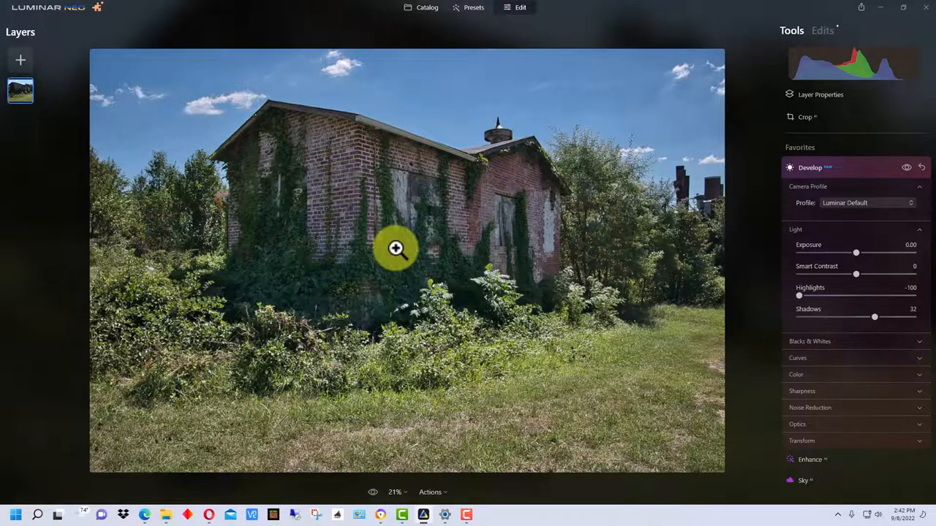
pyautogui.moveTo(640, 380)
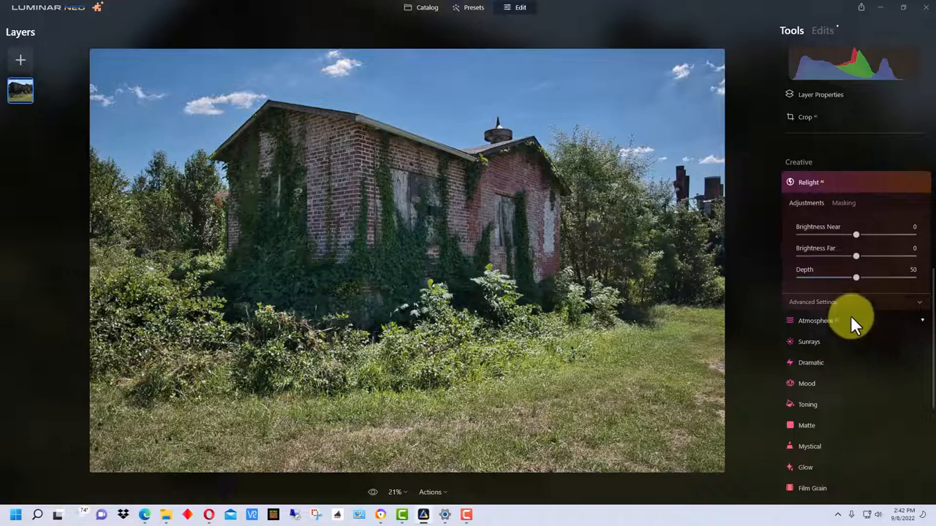
pyautogui.moveTo(851, 329)
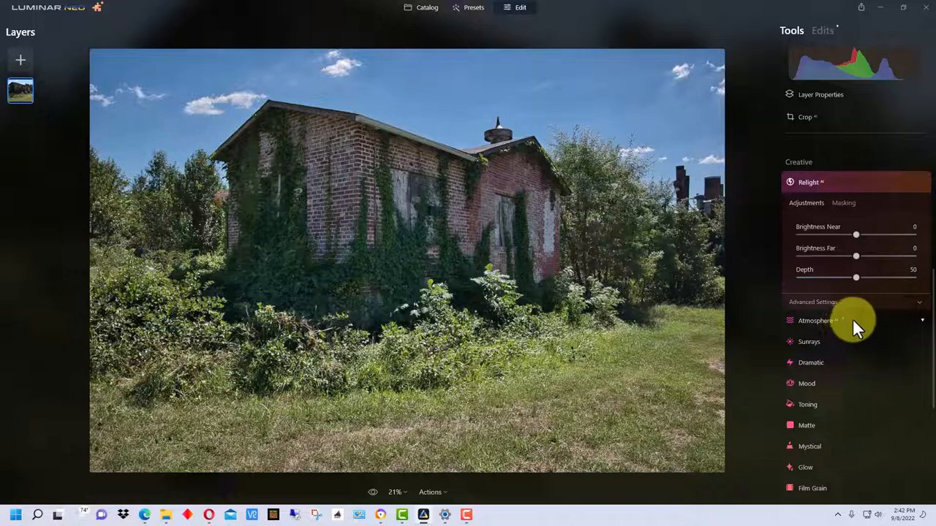
pyautogui.moveTo(860, 325)
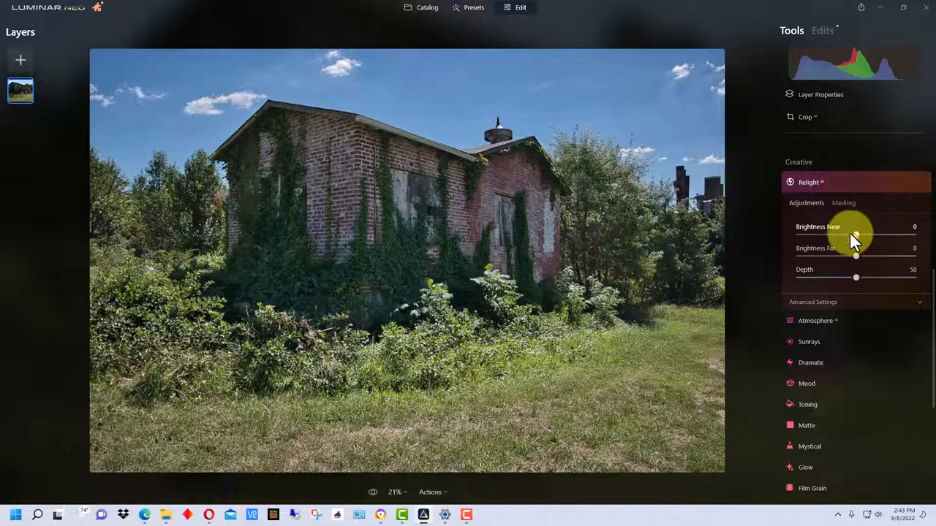
# Lower Relight's Brightness Near to -47, darkening the foreground nearest the camera
pyautogui.moveTo(855, 235); pyautogui.dragTo(819, 235)
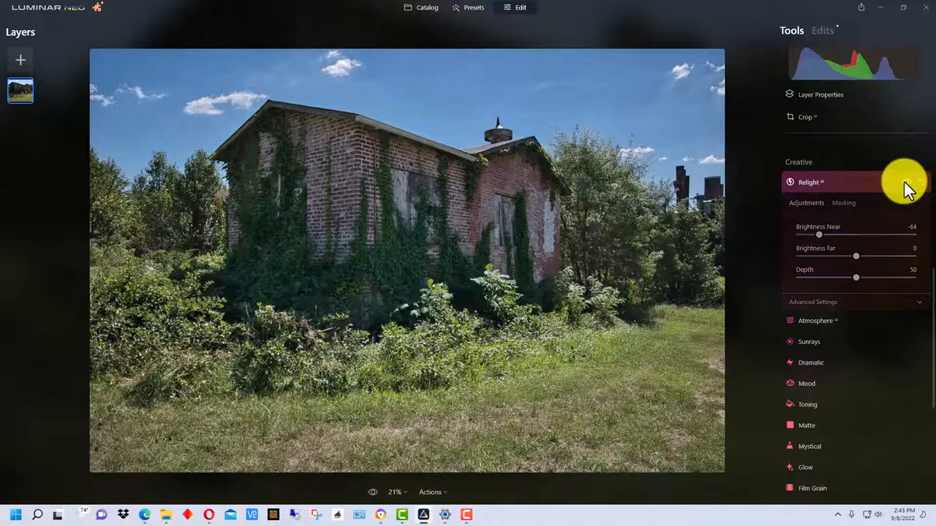
pyautogui.moveTo(819, 234); pyautogui.dragTo(813, 234)
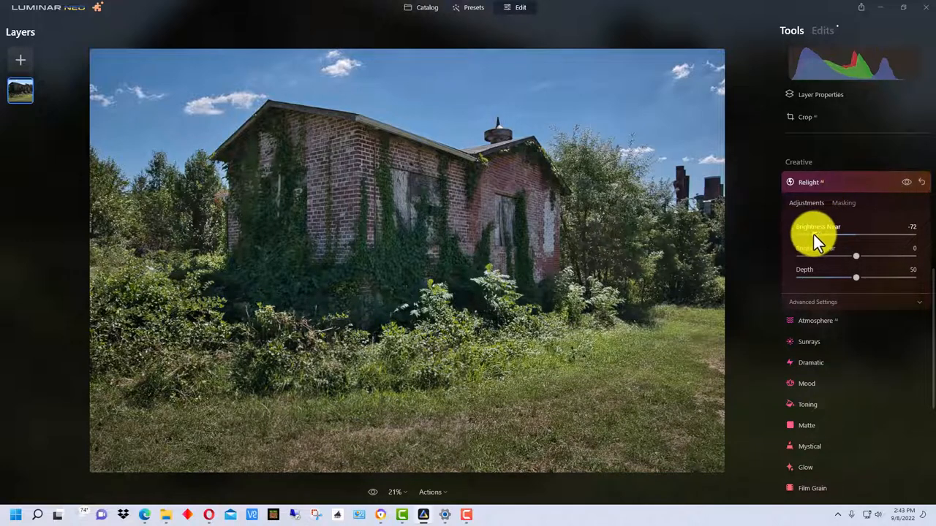
pyautogui.moveTo(837, 234); pyautogui.dragTo(812, 234)
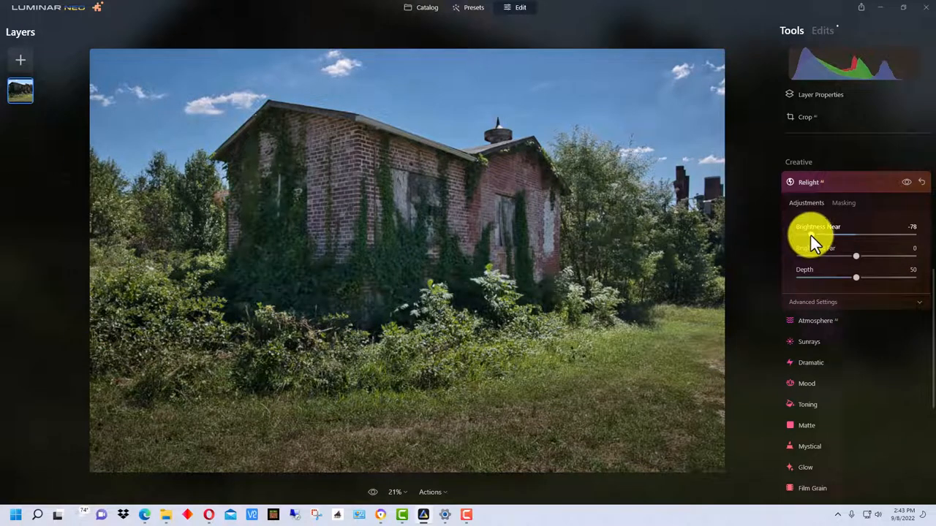
pyautogui.moveTo(811, 237); pyautogui.dragTo(833, 236)
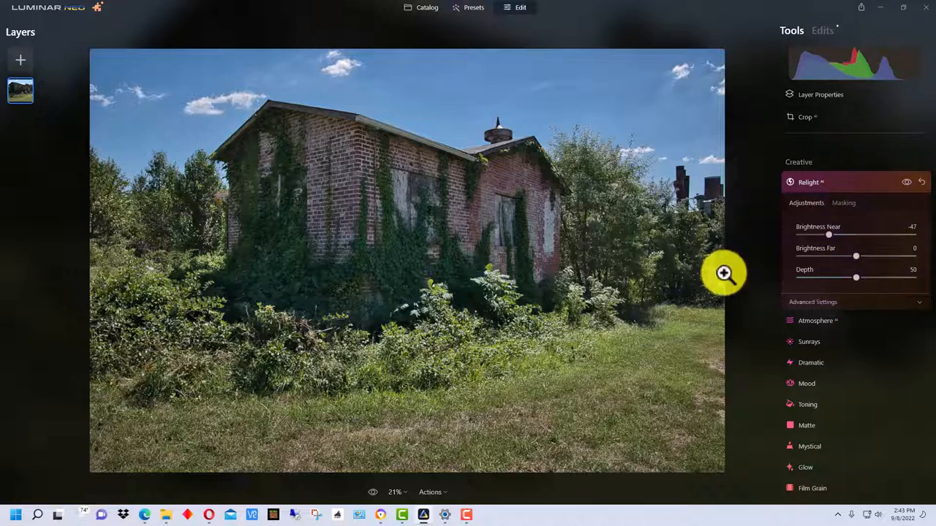
pyautogui.moveTo(910, 208)
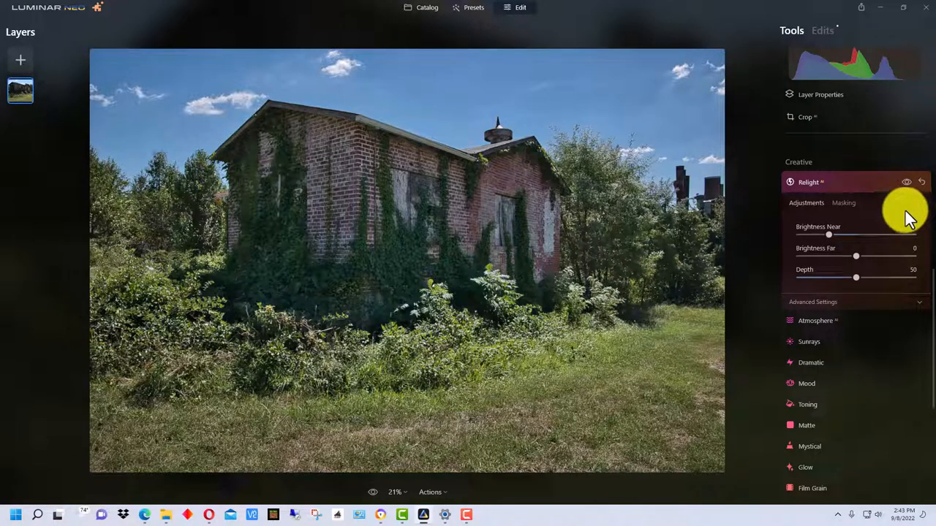
pyautogui.moveTo(828, 234); pyautogui.dragTo(828, 234)
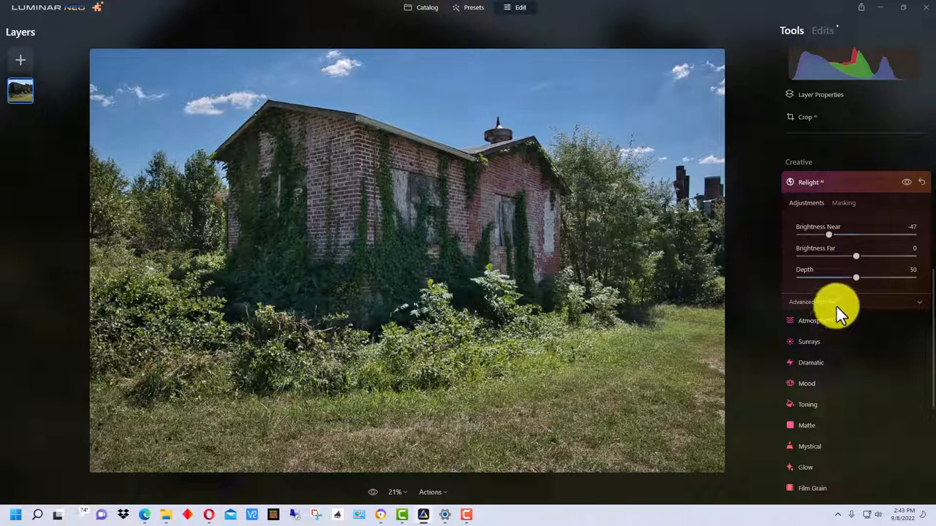
pyautogui.moveTo(797, 301)
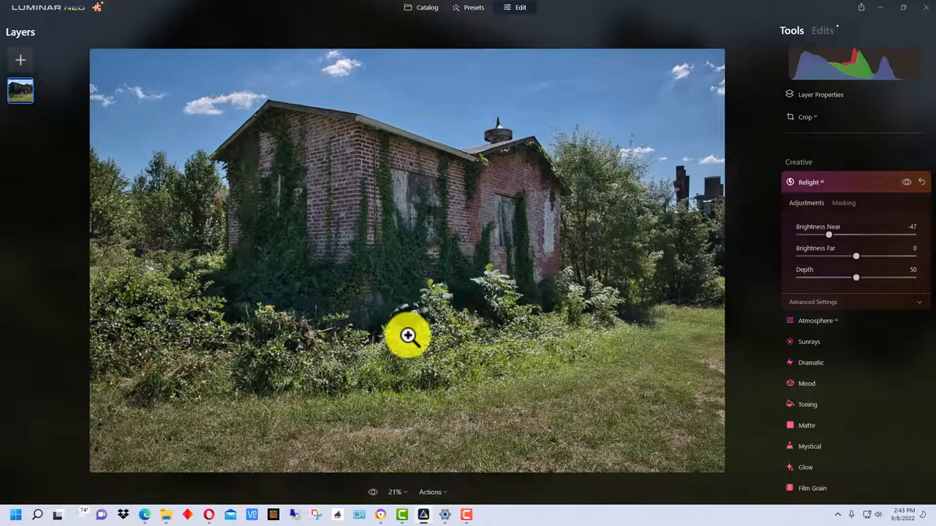
pyautogui.moveTo(548, 313)
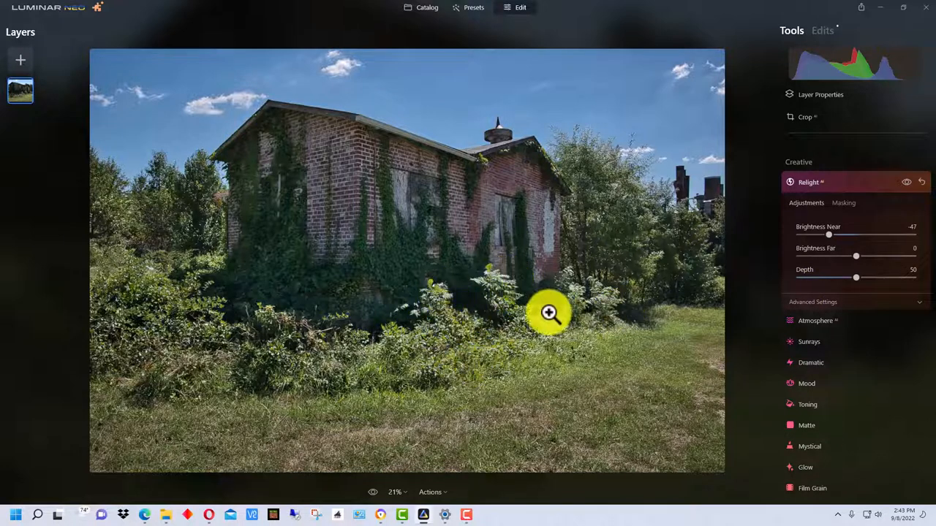
pyautogui.moveTo(131, 276)
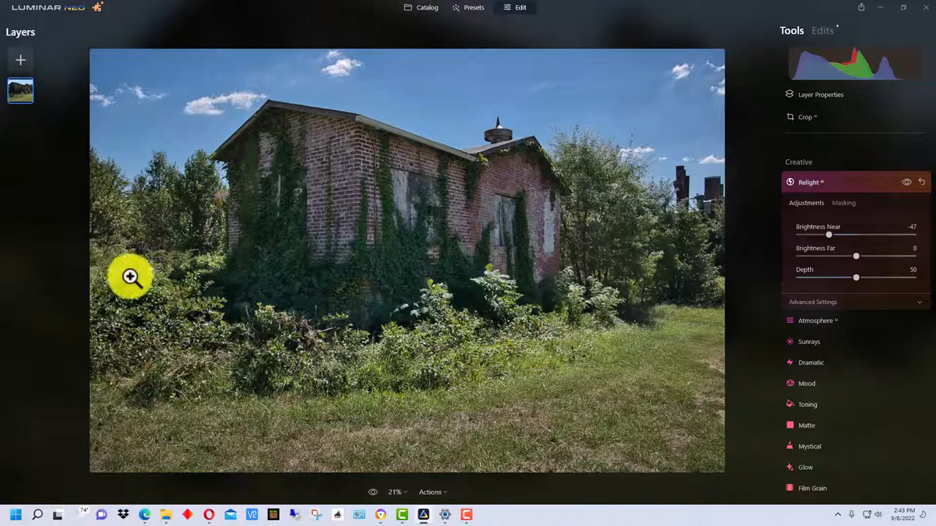
pyautogui.moveTo(467, 348)
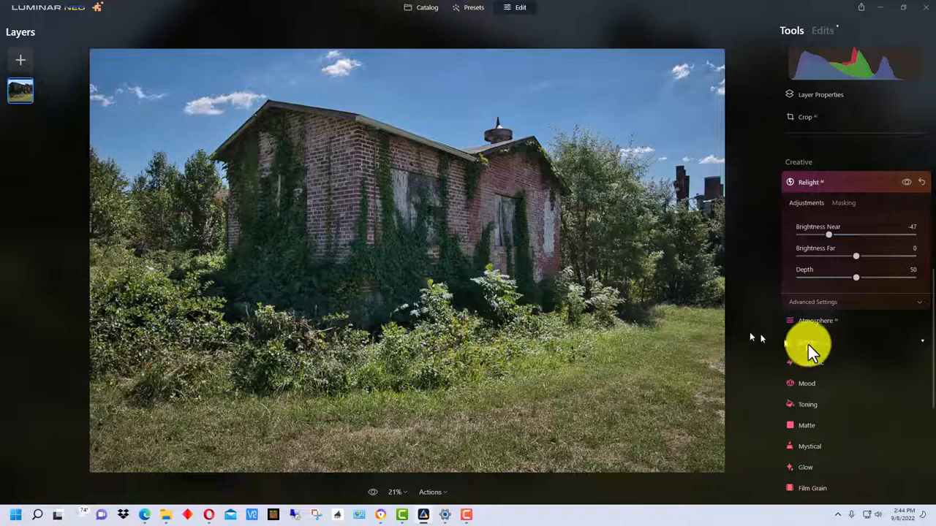
# With a soft Darken brush (Size 55, Strength 27), burn the sunlit bushes in front of the house
pyautogui.scroll(-3)
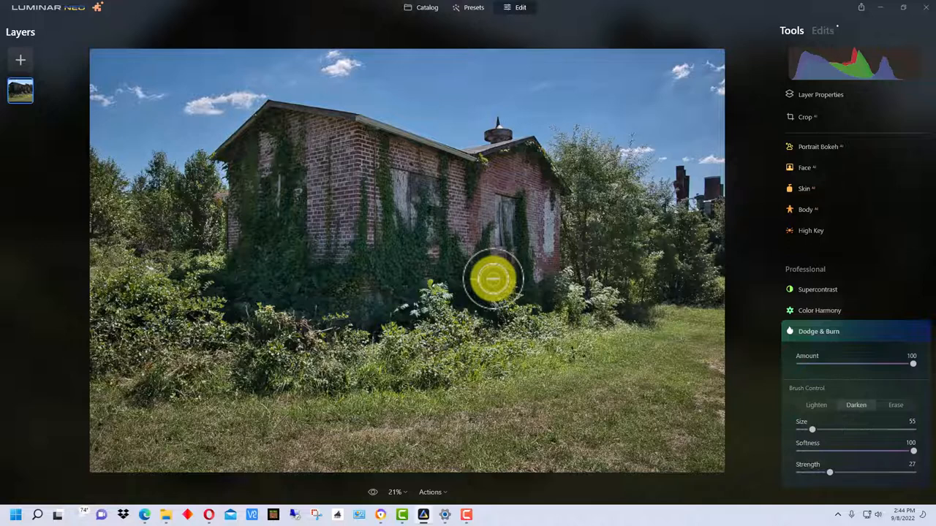
pyautogui.moveTo(494, 278); pyautogui.dragTo(541, 355)
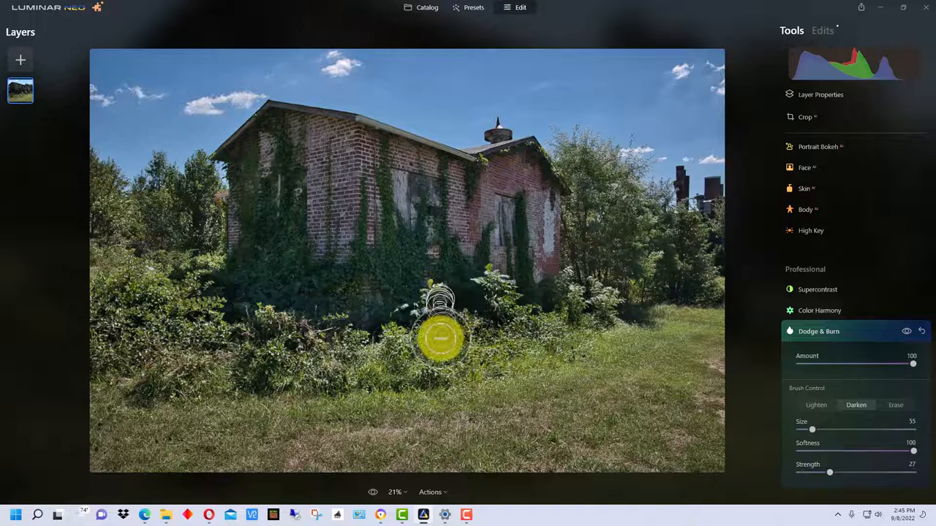
# Burn across the bright foliage, bushes and grass spanning the whole foreground
pyautogui.moveTo(442, 338); pyautogui.dragTo(193, 312)
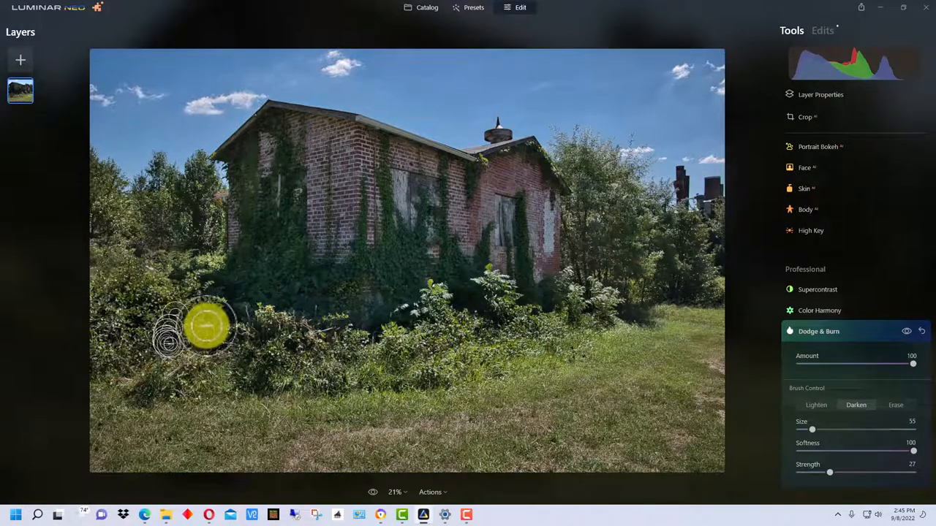
pyautogui.moveTo(205, 329); pyautogui.dragTo(139, 256)
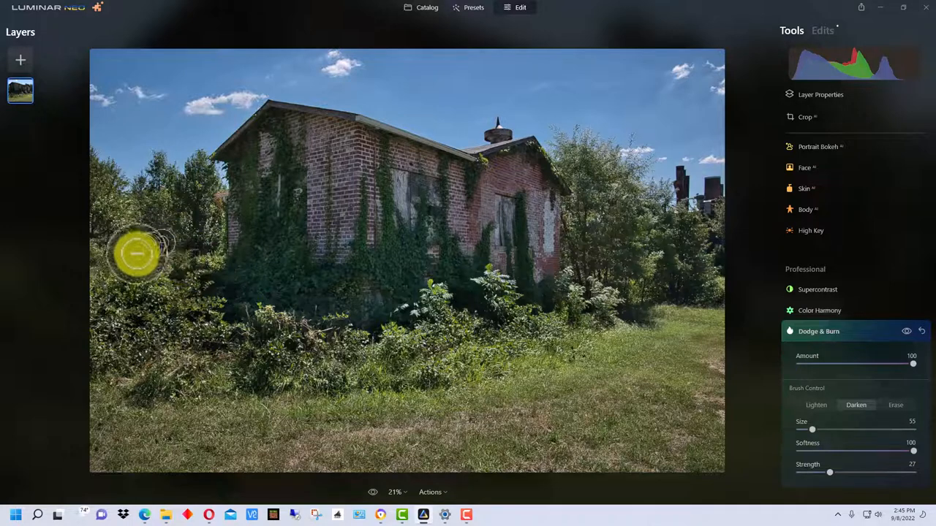
pyautogui.moveTo(139, 251); pyautogui.dragTo(412, 329)
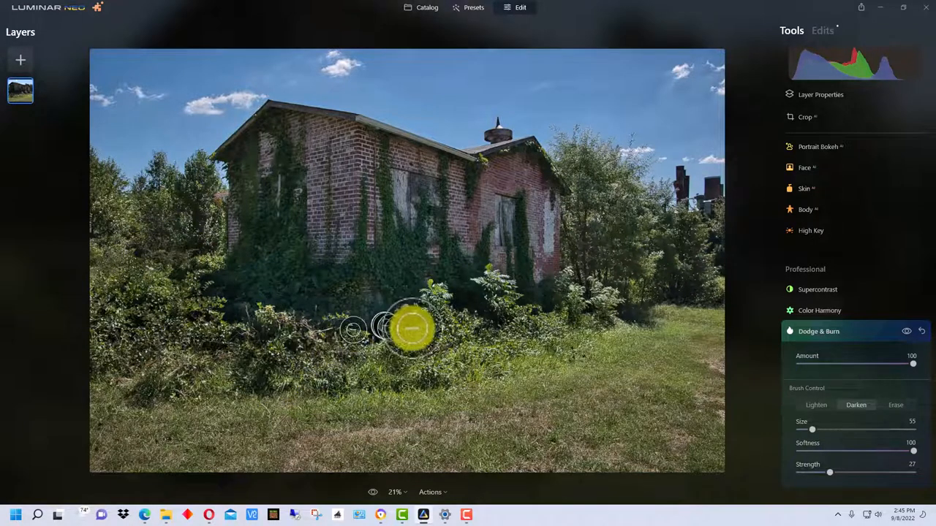
pyautogui.moveTo(410, 329); pyautogui.dragTo(497, 339)
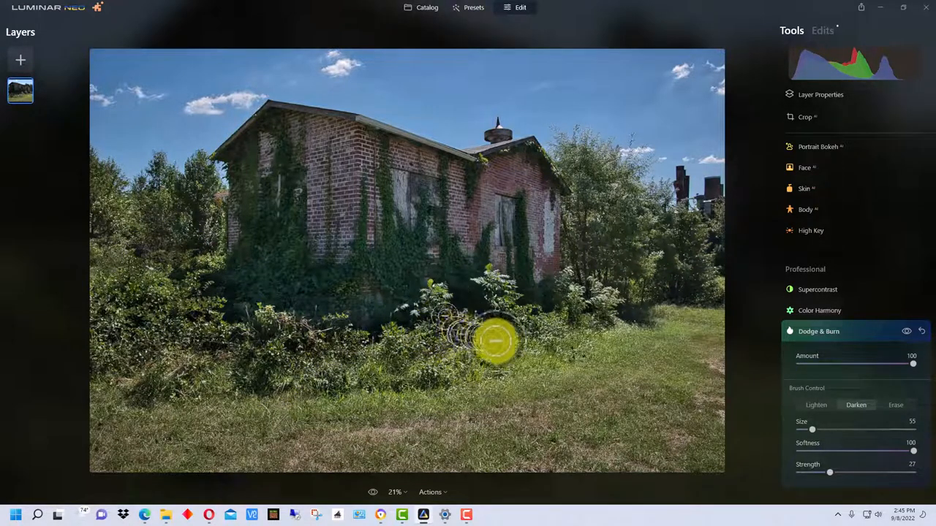
pyautogui.moveTo(494, 339); pyautogui.dragTo(416, 365)
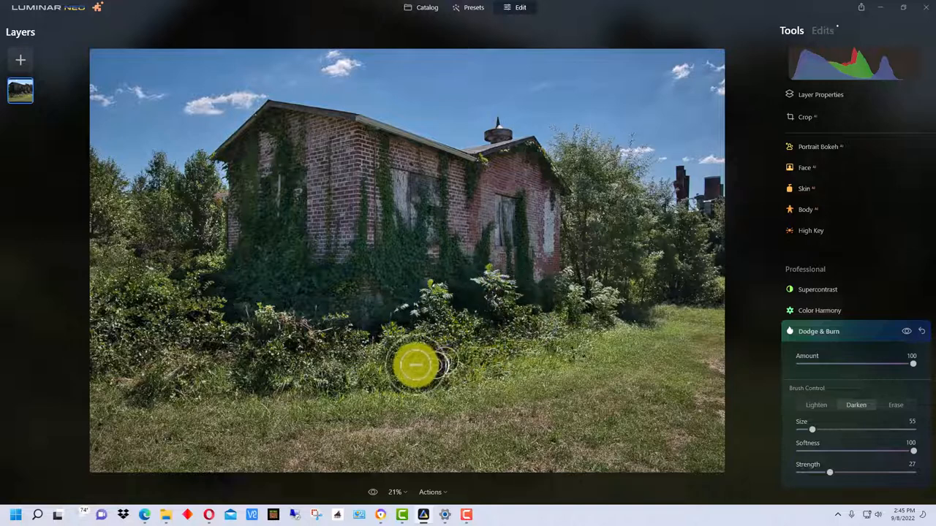
pyautogui.moveTo(417, 366); pyautogui.dragTo(578, 299)
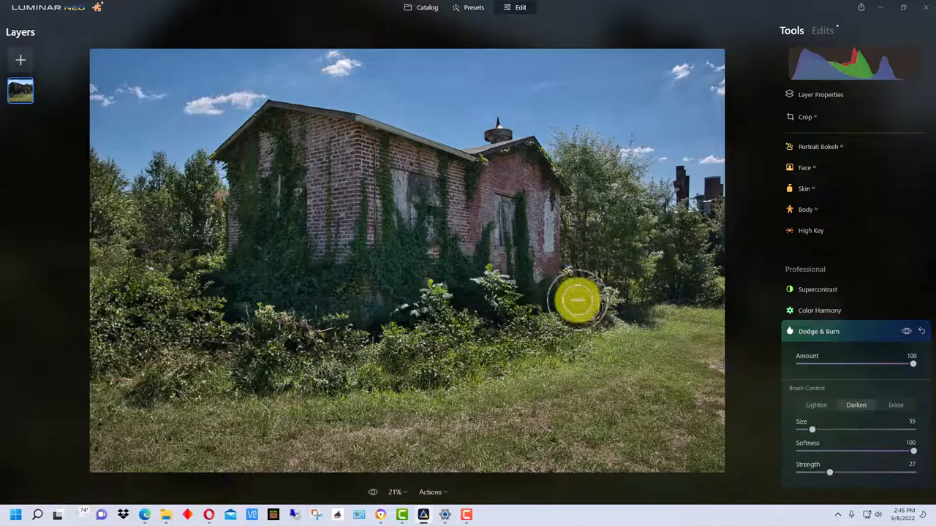
pyautogui.moveTo(578, 300); pyautogui.dragTo(278, 377)
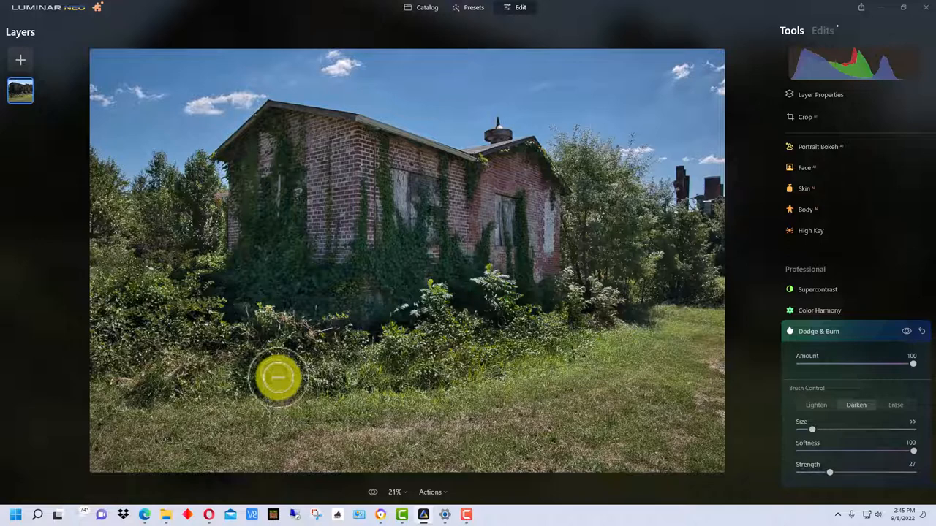
pyautogui.moveTo(278, 378); pyautogui.dragTo(435, 292)
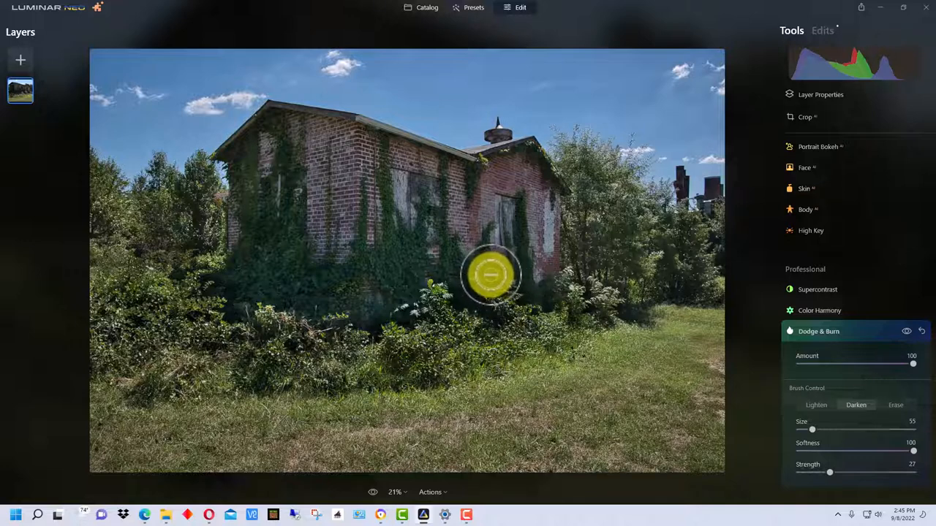
# Darken the foliage at the house front and the grass bands along the lower foreground
pyautogui.moveTo(490, 275); pyautogui.dragTo(573, 305)
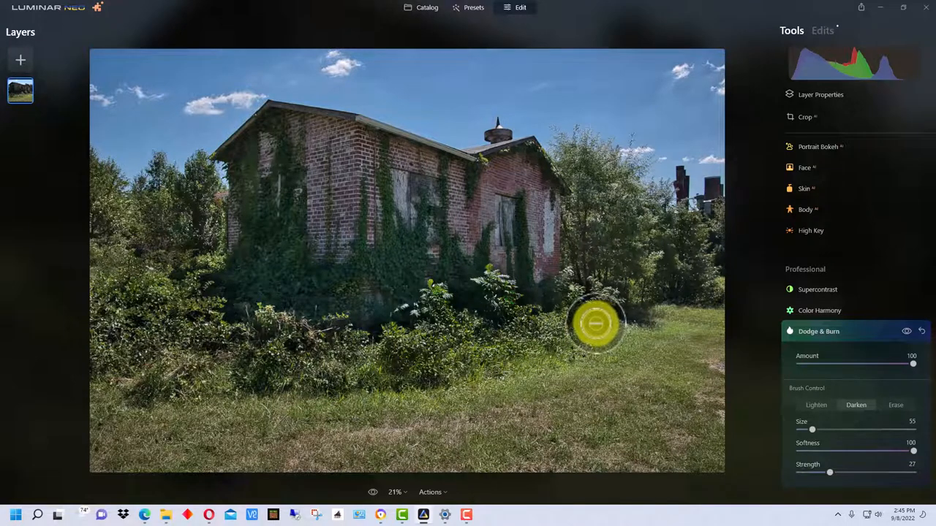
pyautogui.moveTo(597, 313)
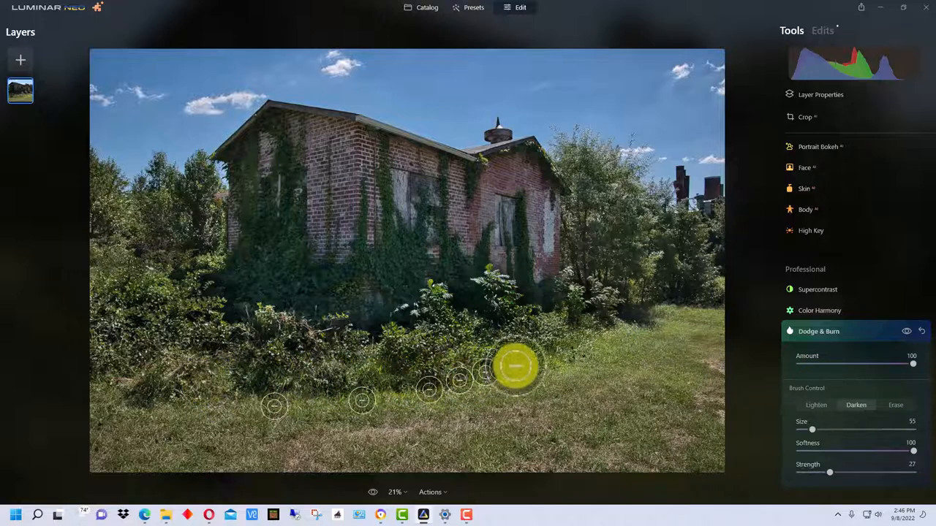
pyautogui.moveTo(515, 365); pyautogui.dragTo(281, 368)
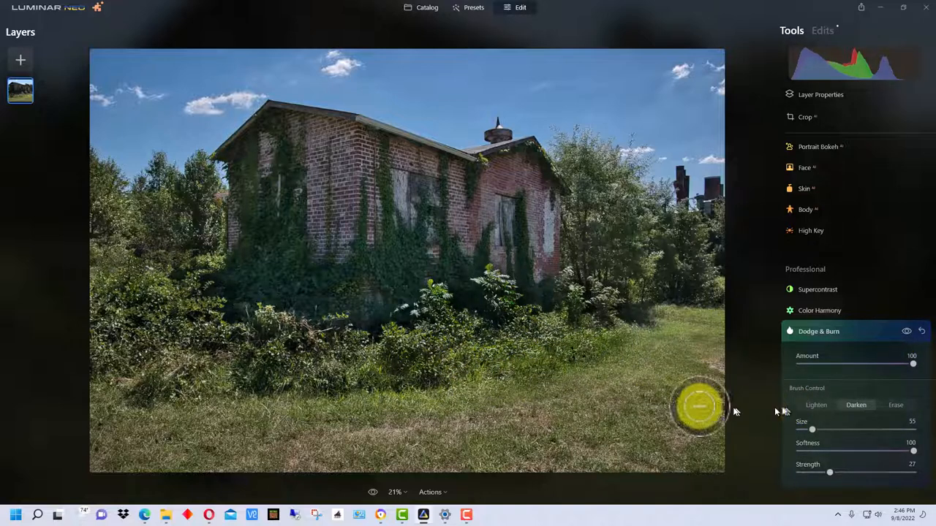
pyautogui.moveTo(699, 408); pyautogui.dragTo(377, 426)
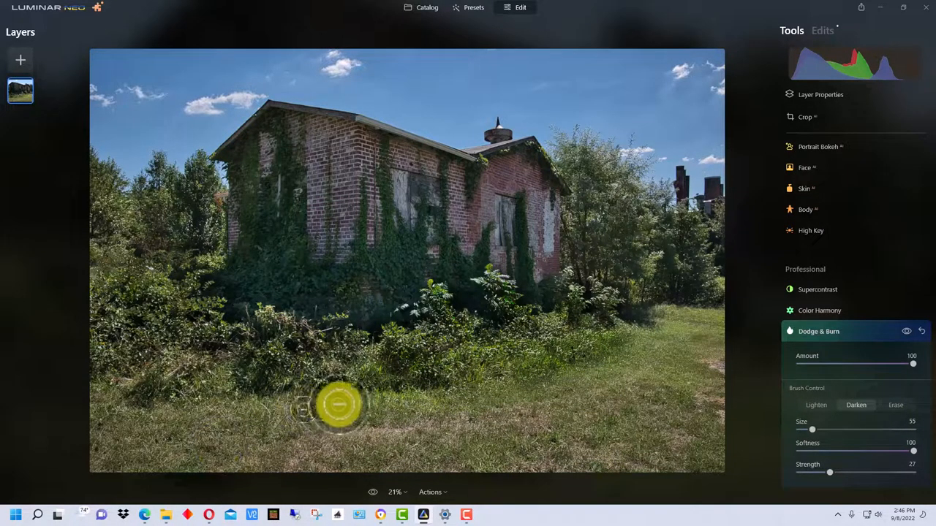
pyautogui.moveTo(339, 407); pyautogui.dragTo(179, 380)
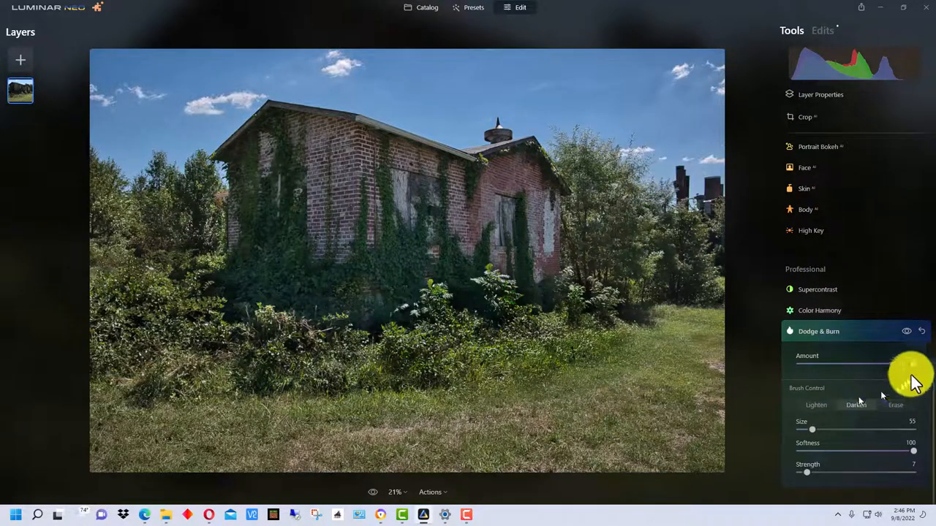
# Drop the Darken brush Strength to 7 for gentler burning
pyautogui.click(856, 405)
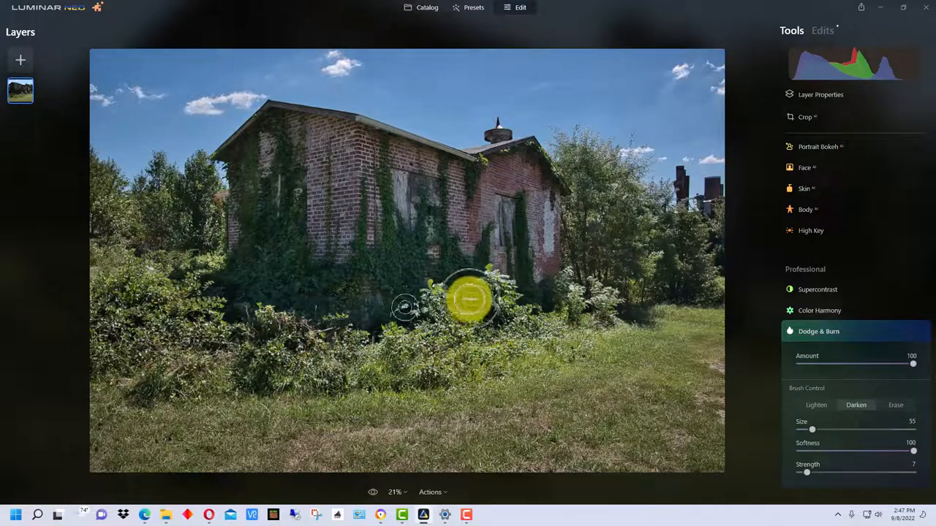
# At Strength 7, gently burn the shrubs and bushes along the front of the house
pyautogui.moveTo(471, 299); pyautogui.dragTo(470, 351)
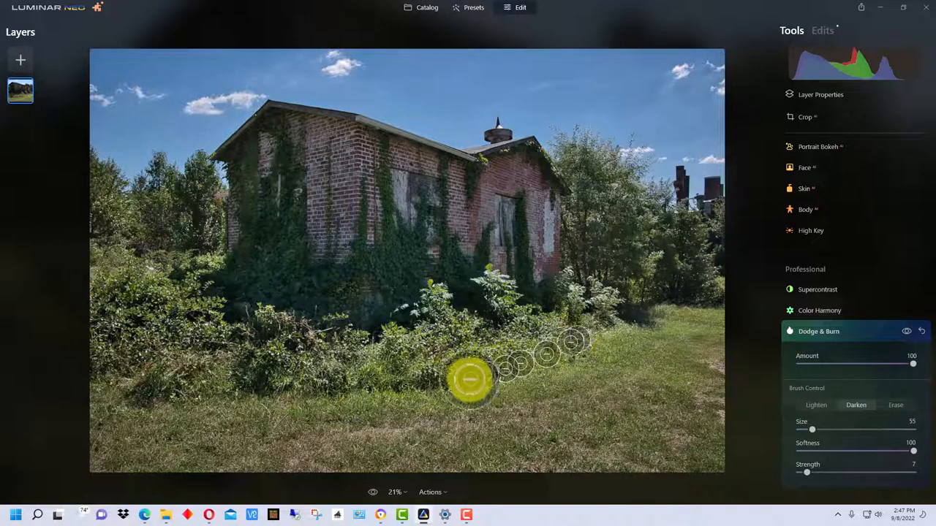
pyautogui.moveTo(470, 380); pyautogui.dragTo(617, 344)
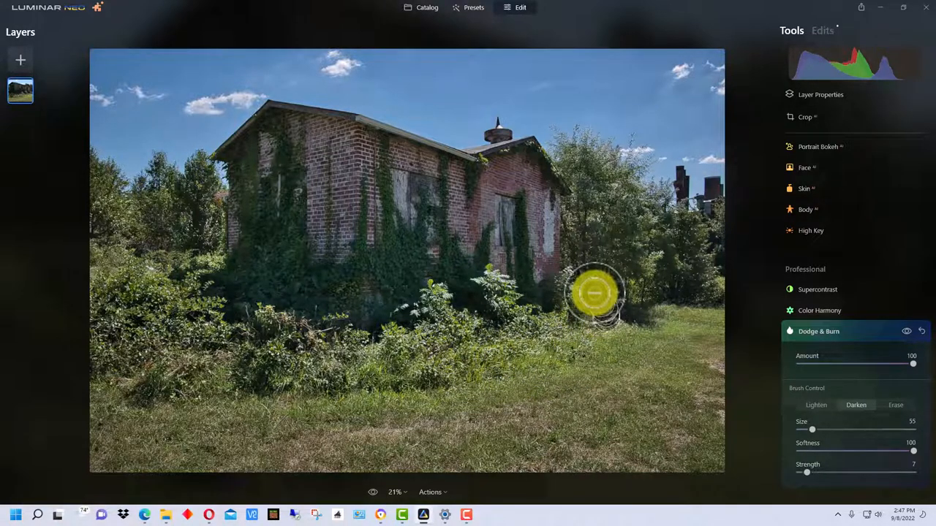
pyautogui.moveTo(596, 293); pyautogui.dragTo(260, 349)
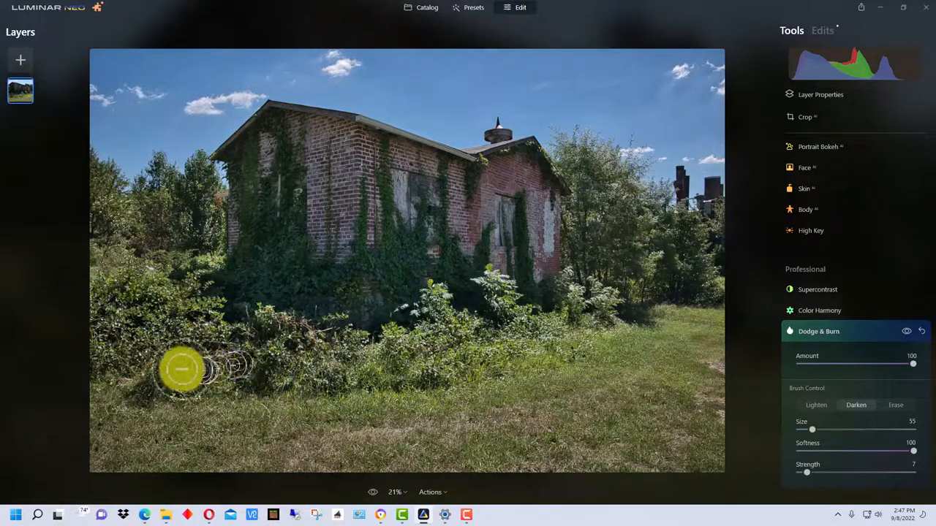
pyautogui.moveTo(183, 369); pyautogui.dragTo(617, 319)
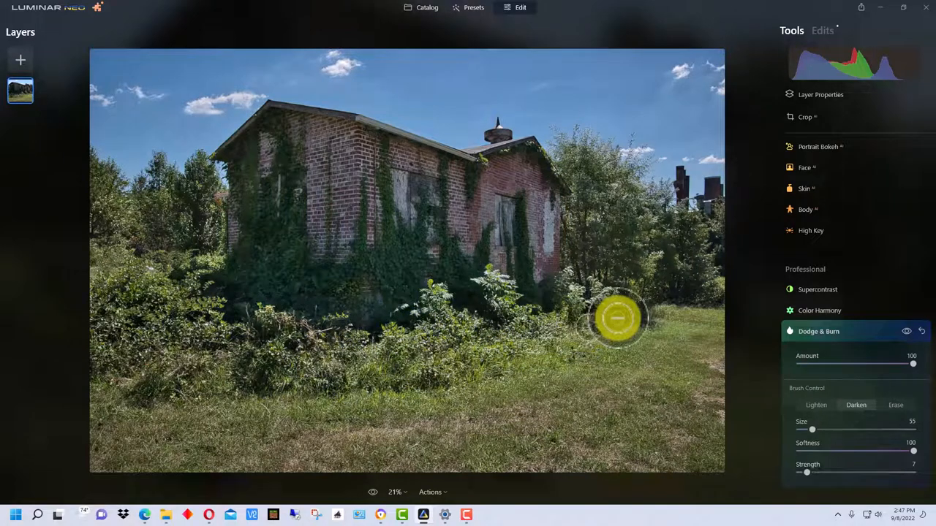
pyautogui.moveTo(617, 319); pyautogui.dragTo(485, 296)
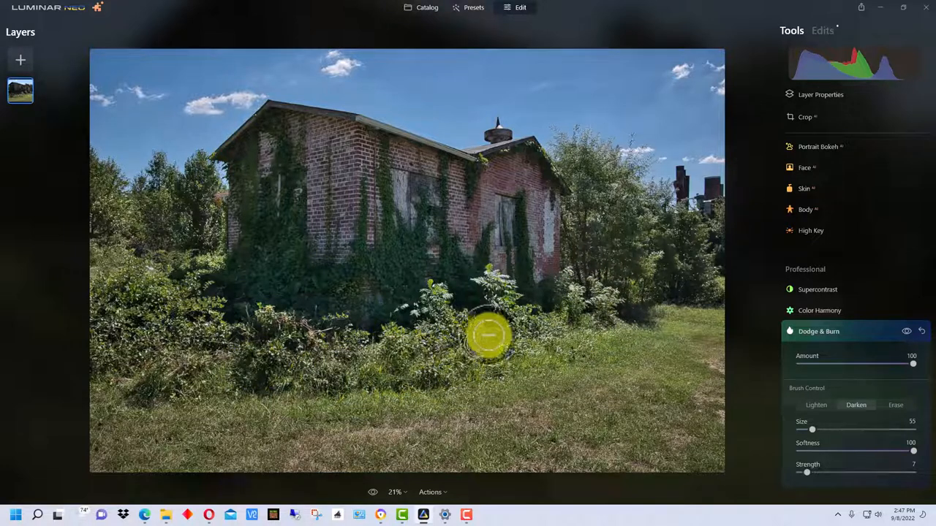
# Darken the center shrubs, foliage at the house base and near the door, and a strip of grass
pyautogui.moveTo(490, 335); pyautogui.dragTo(208, 269)
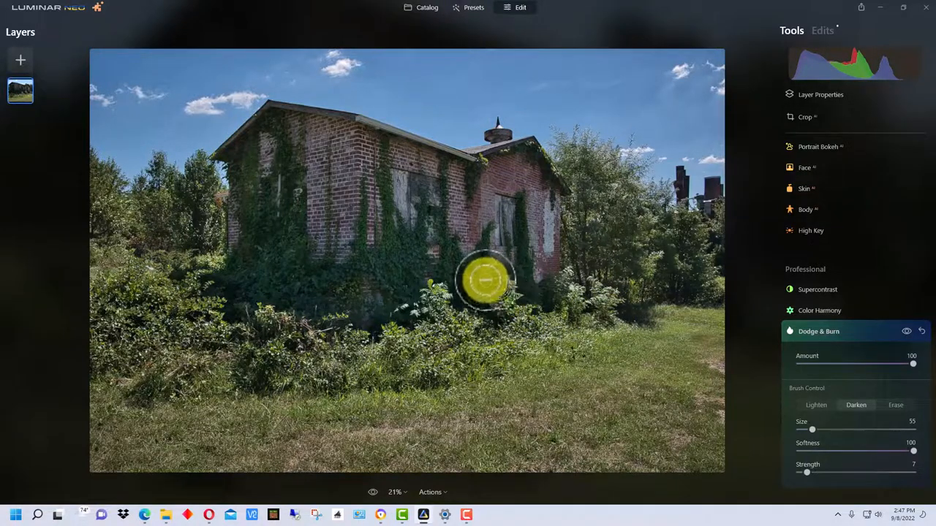
pyautogui.moveTo(485, 277); pyautogui.dragTo(438, 302)
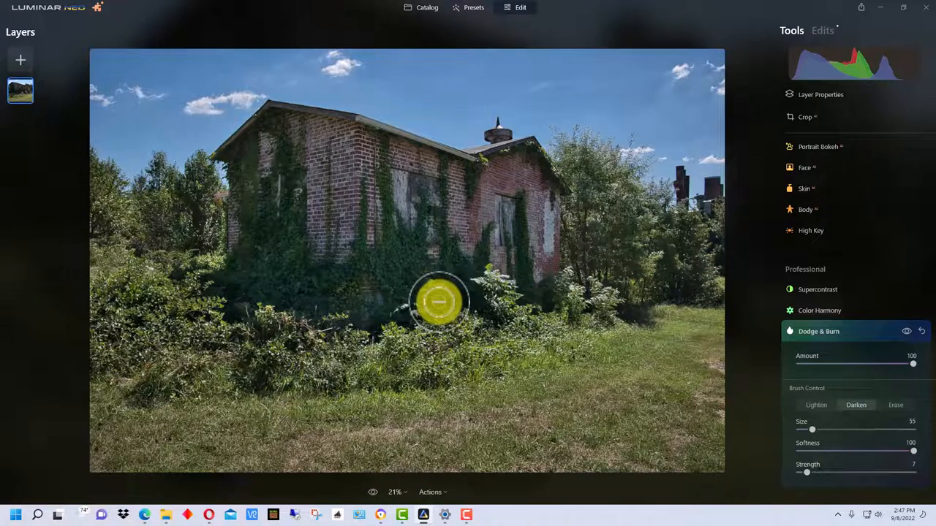
pyautogui.moveTo(439, 301); pyautogui.dragTo(571, 284)
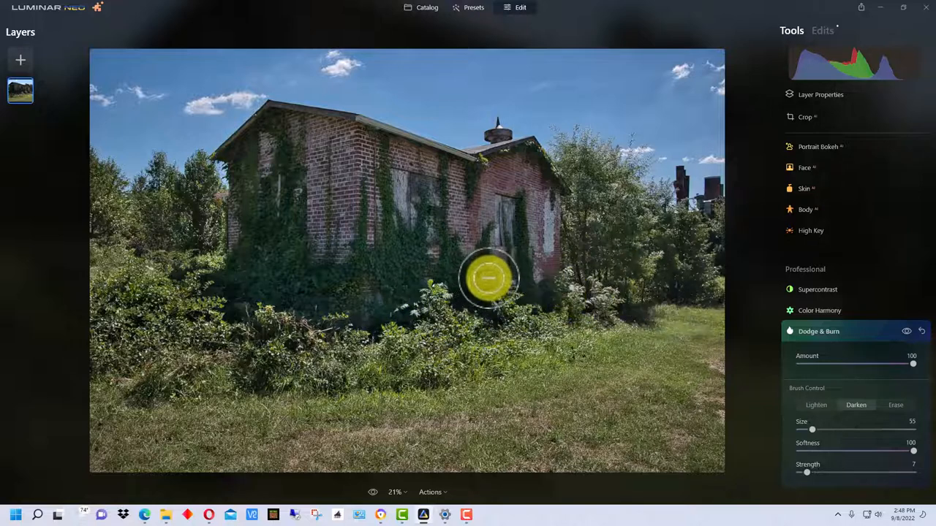
pyautogui.moveTo(490, 278); pyautogui.dragTo(592, 295)
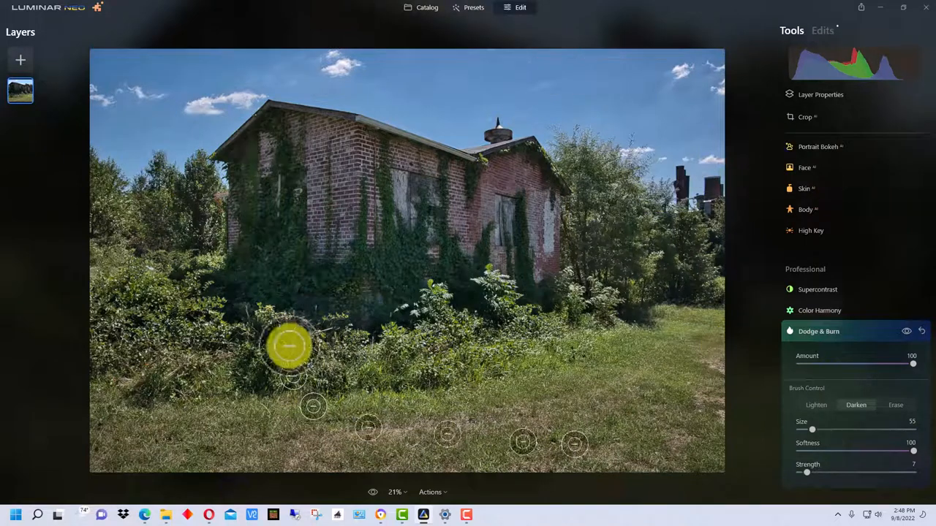
pyautogui.moveTo(614, 348)
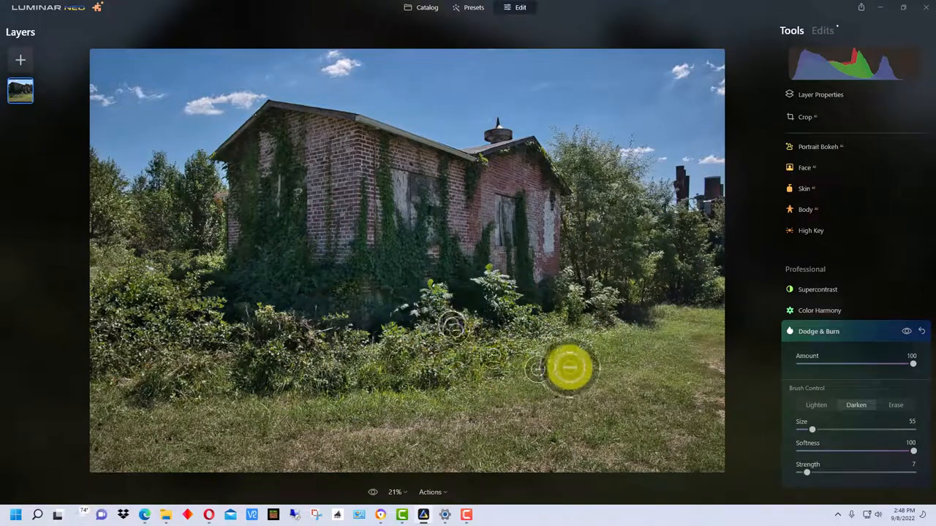
pyautogui.moveTo(571, 368); pyautogui.dragTo(495, 364)
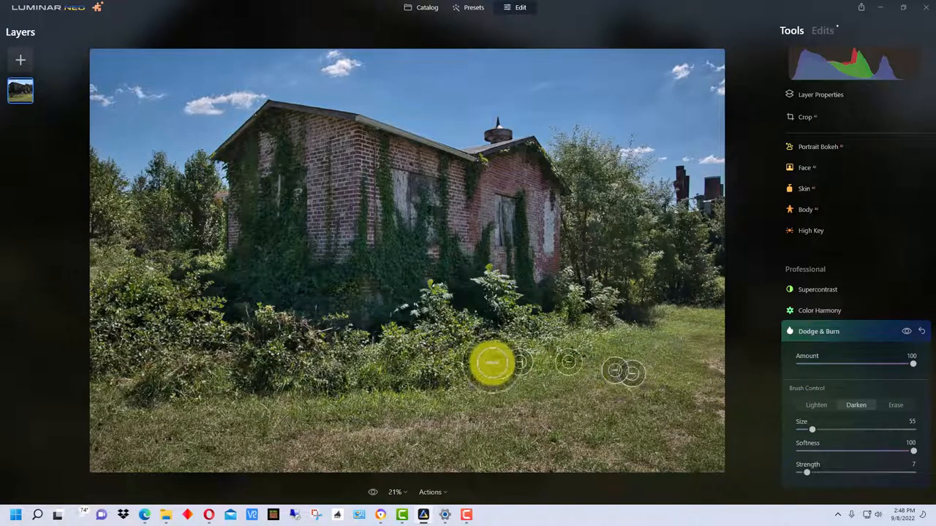